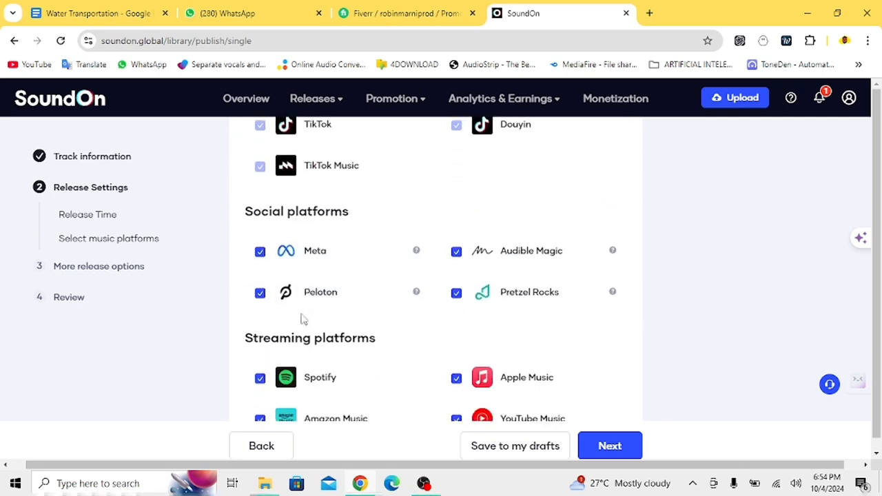
- Continue from Select music platforms to the More release options publishing rights step
click(610, 446)
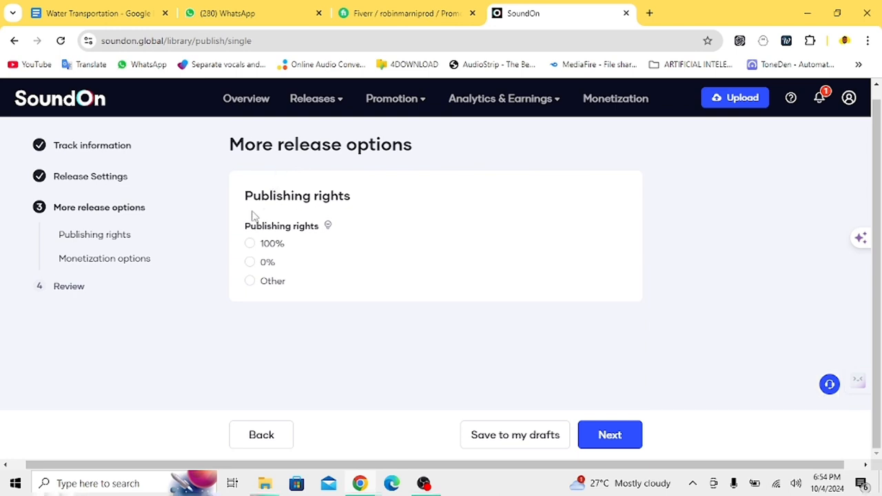